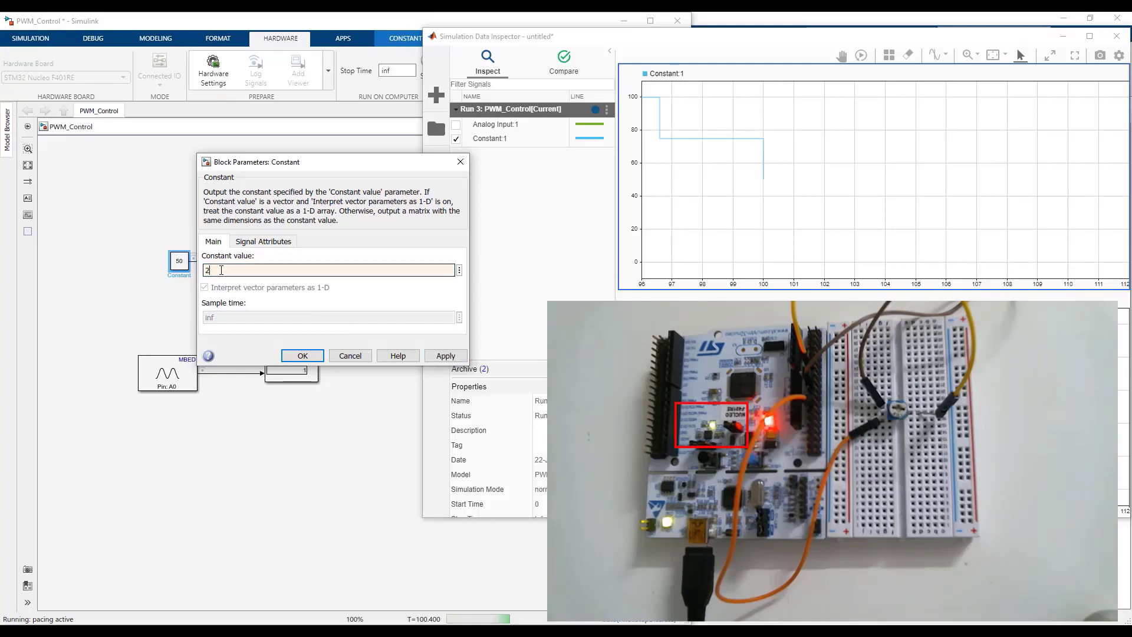
# - Enter 25 as the Constant block's value
pyautogui.write('25')
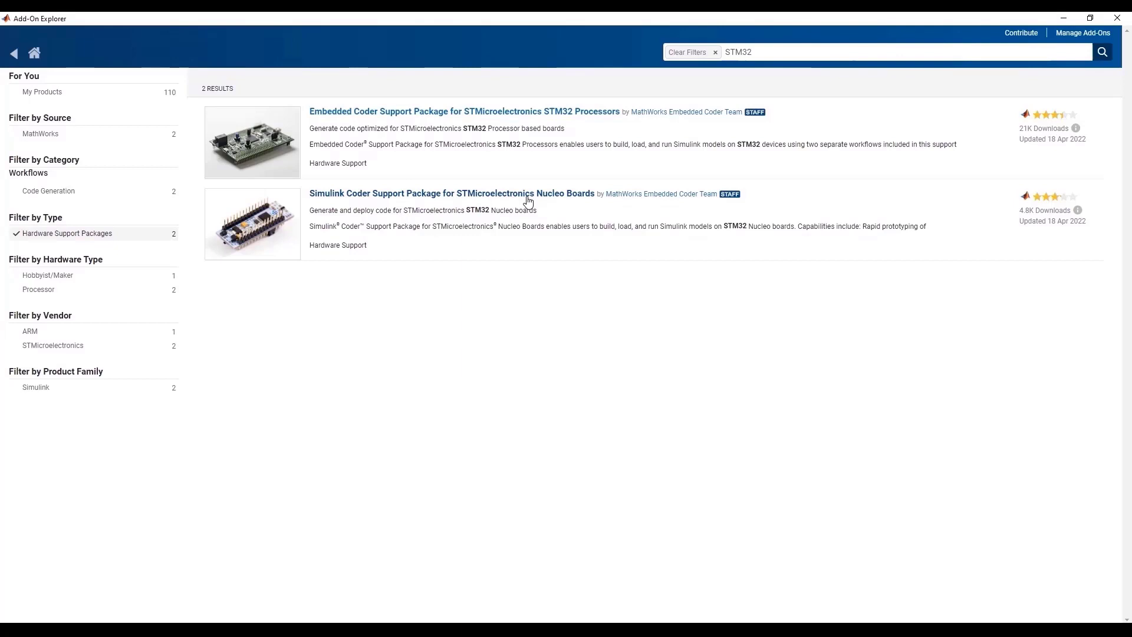
pyautogui.moveTo(573, 201)
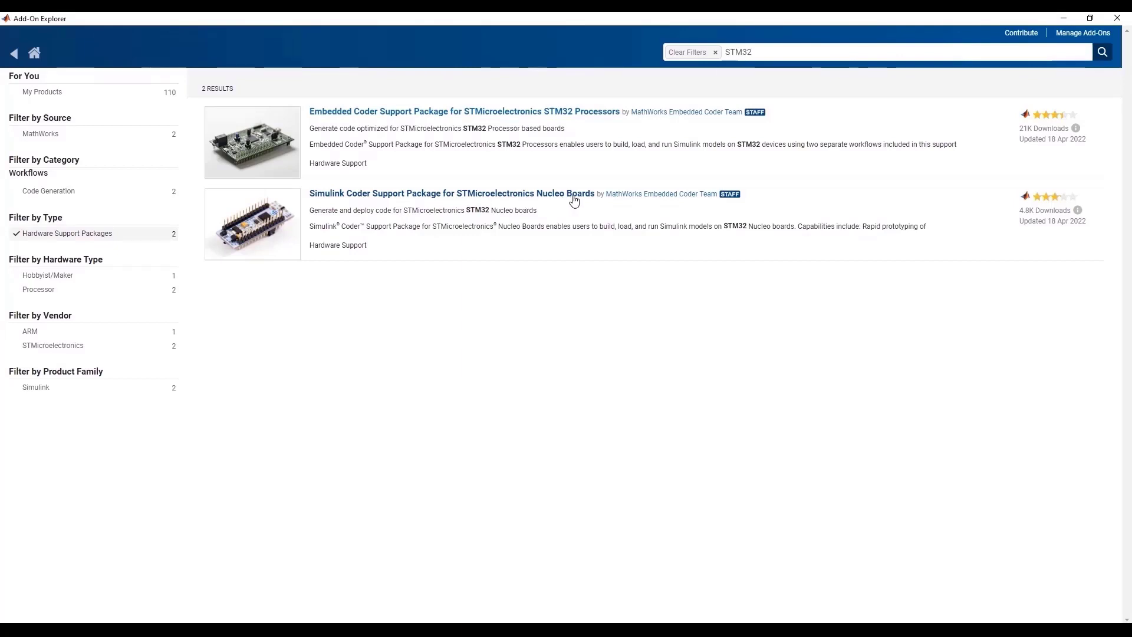
pyautogui.moveTo(507, 195)
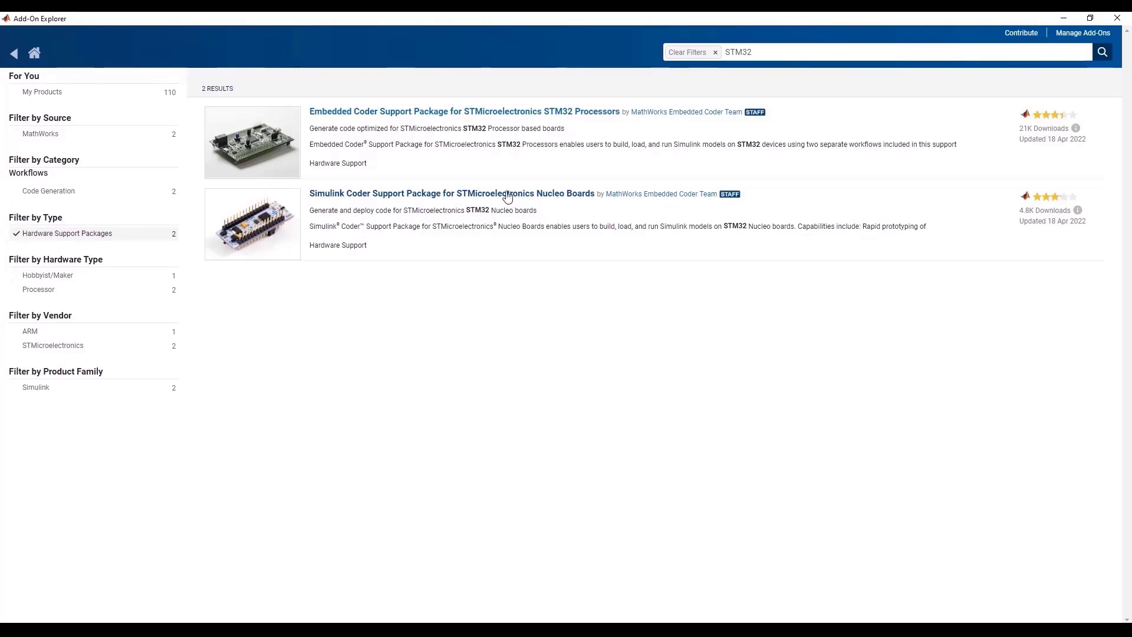
# - Open the Simulink Coder Nucleo Boards package page and highlight its Supported Hardware list
pyautogui.click(451, 193)
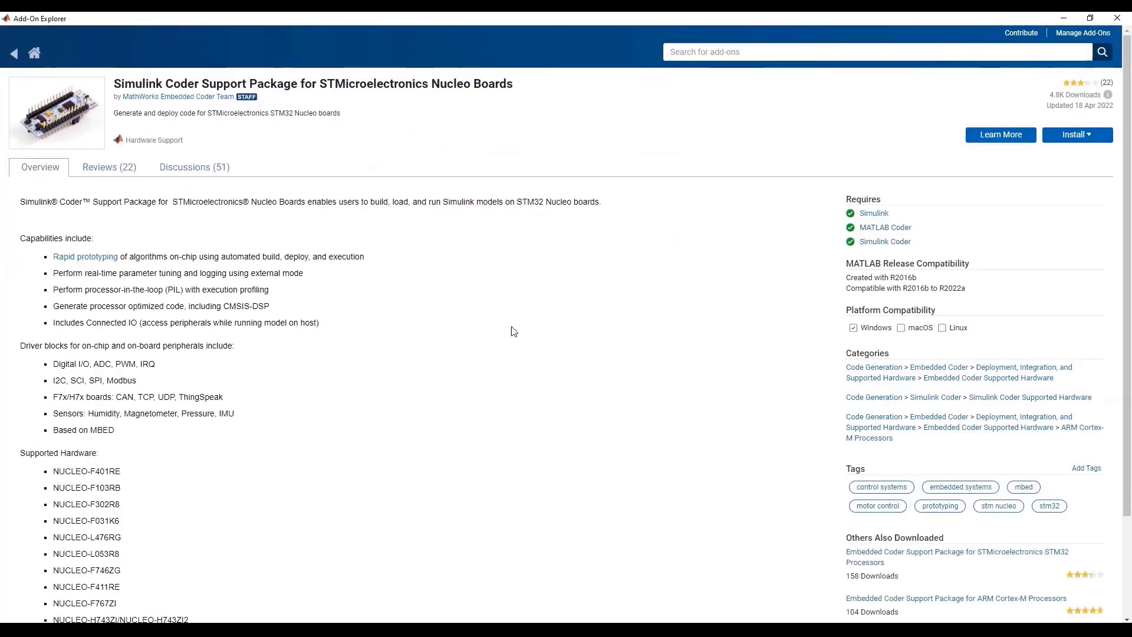
pyautogui.click(1074, 135)
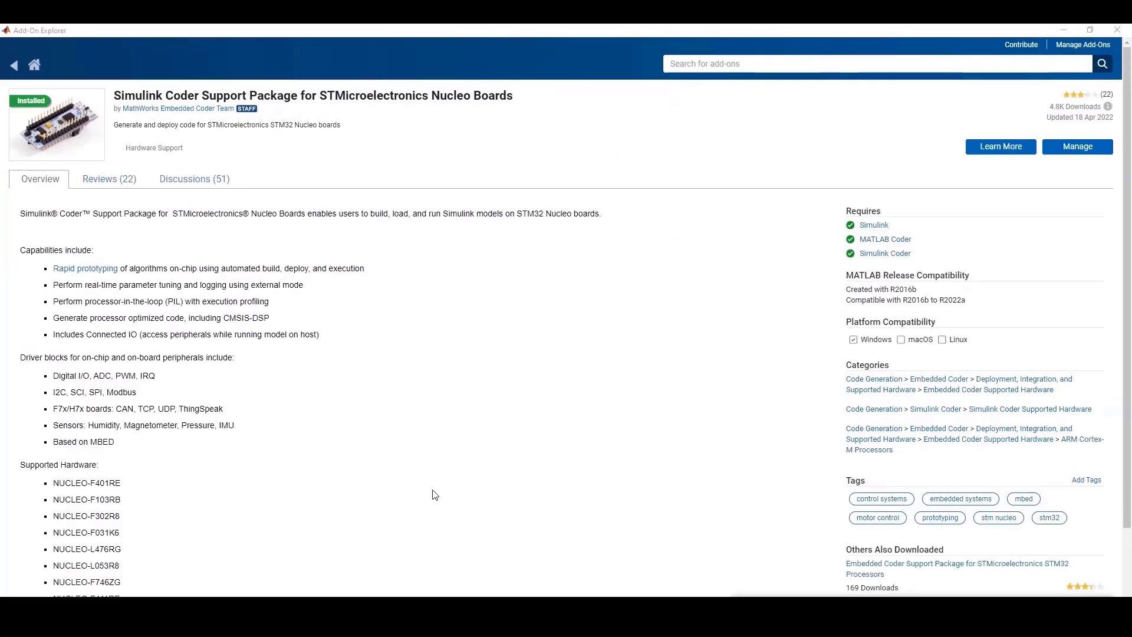
pyautogui.scroll(-3)
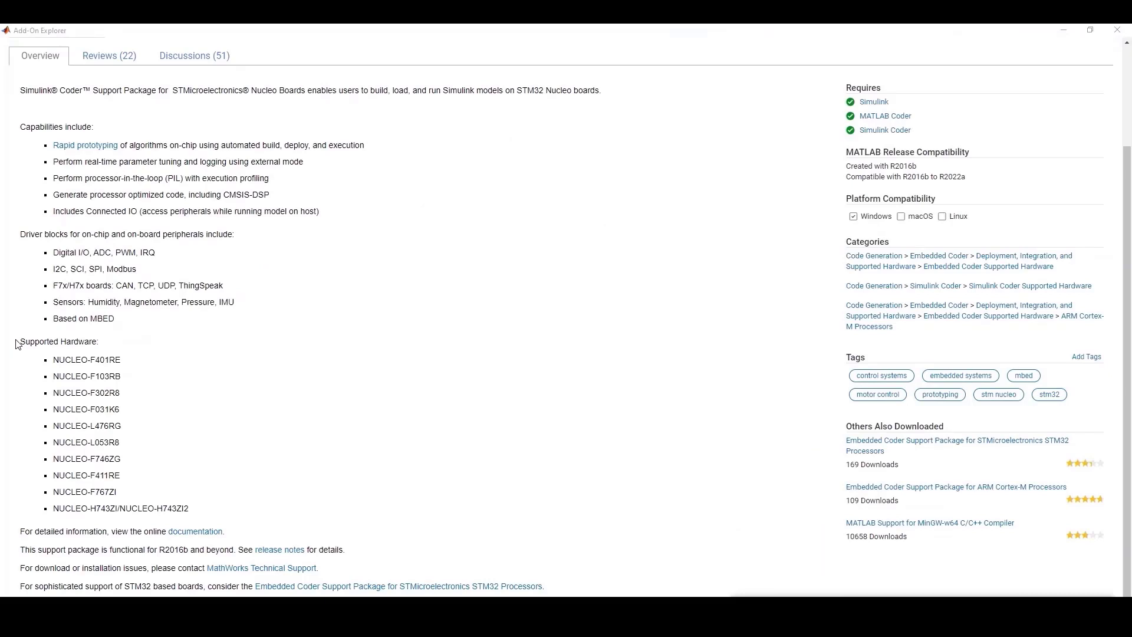
pyautogui.doubleClick(59, 341)
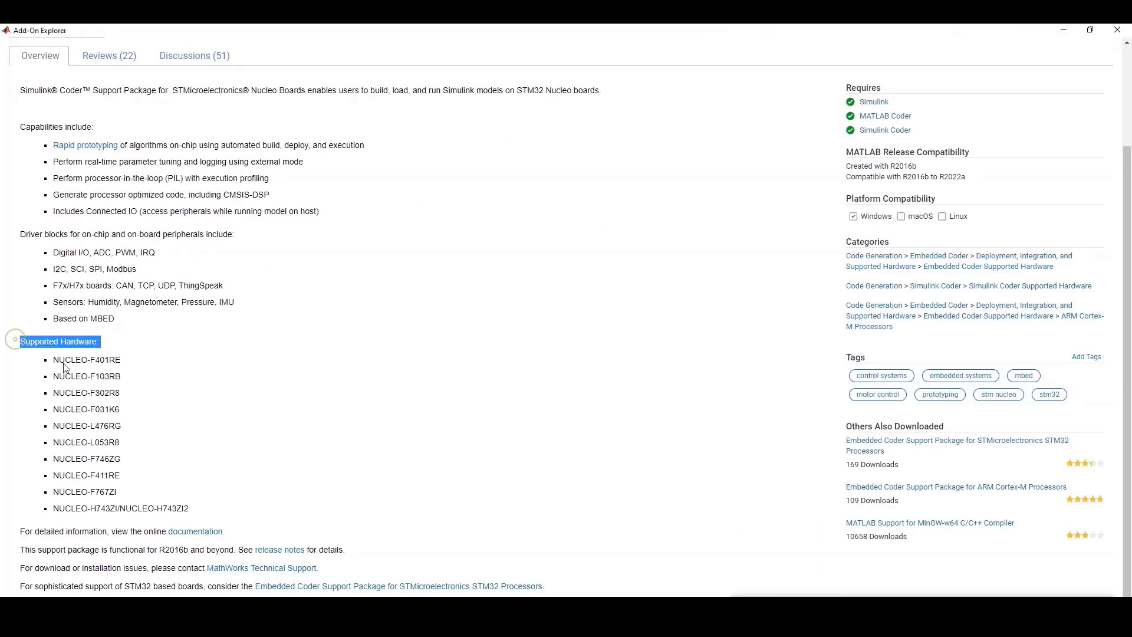
pyautogui.moveTo(61, 341); pyautogui.dragTo(141, 430)
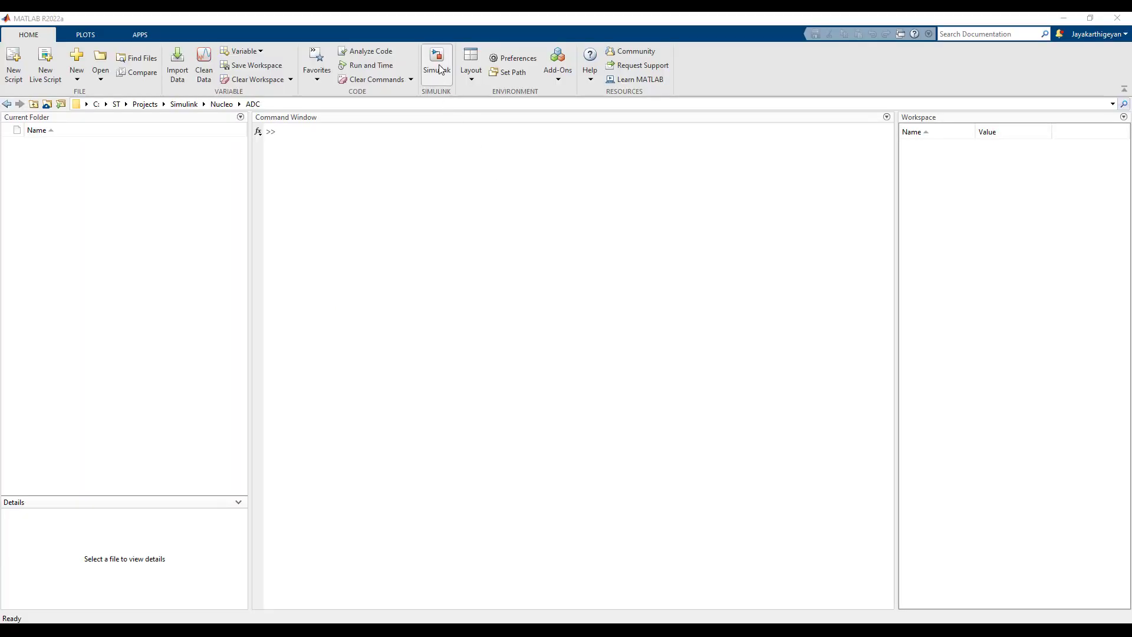
# - Start Simulink, create a blank model, and save it as ADC
pyautogui.click(436, 59)
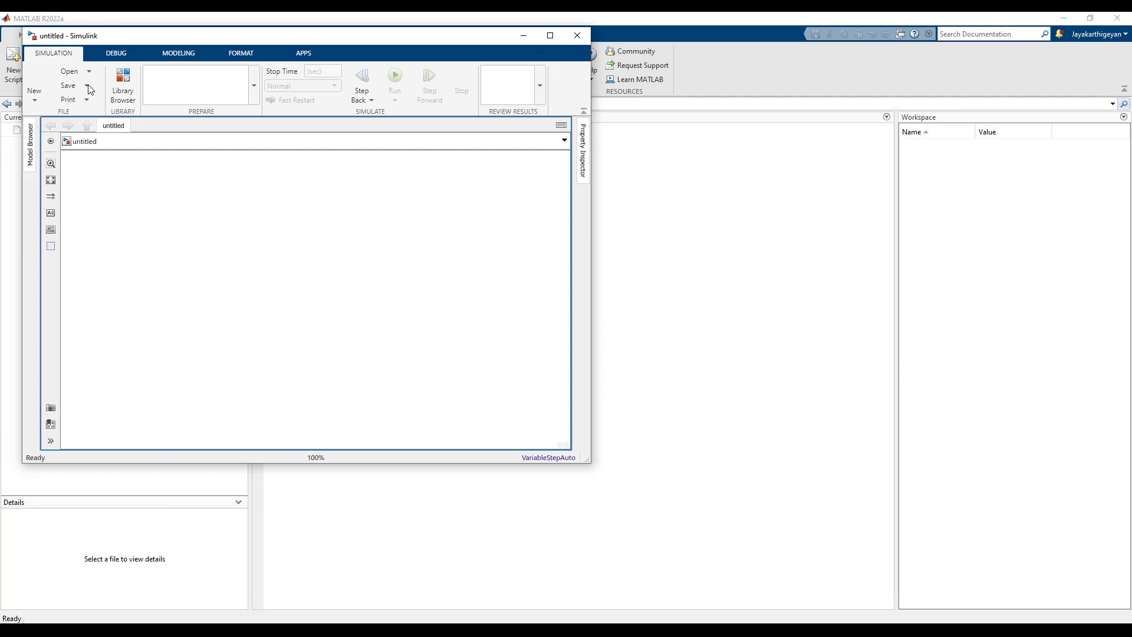
pyautogui.click(85, 85)
pyautogui.write('ADC')
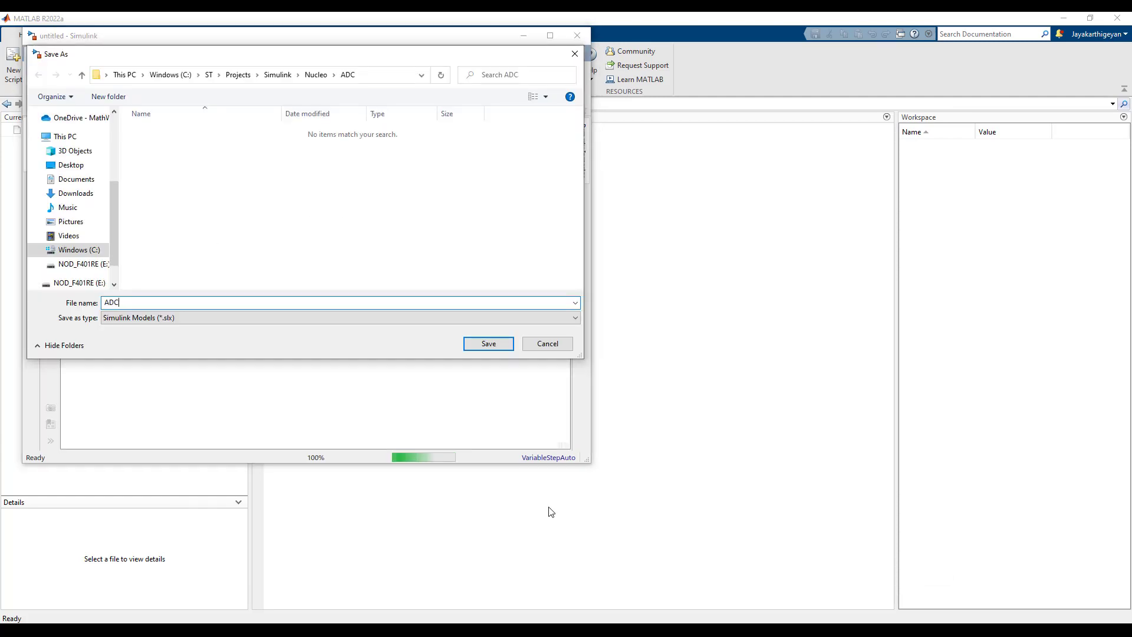
pyautogui.click(488, 343)
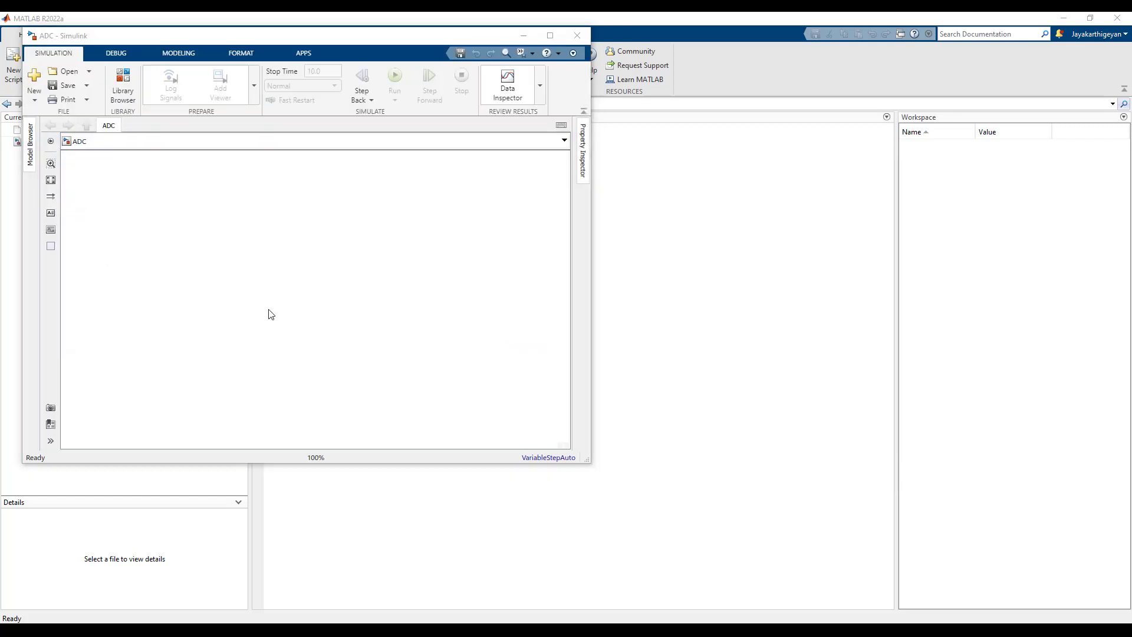
pyautogui.click(177, 53)
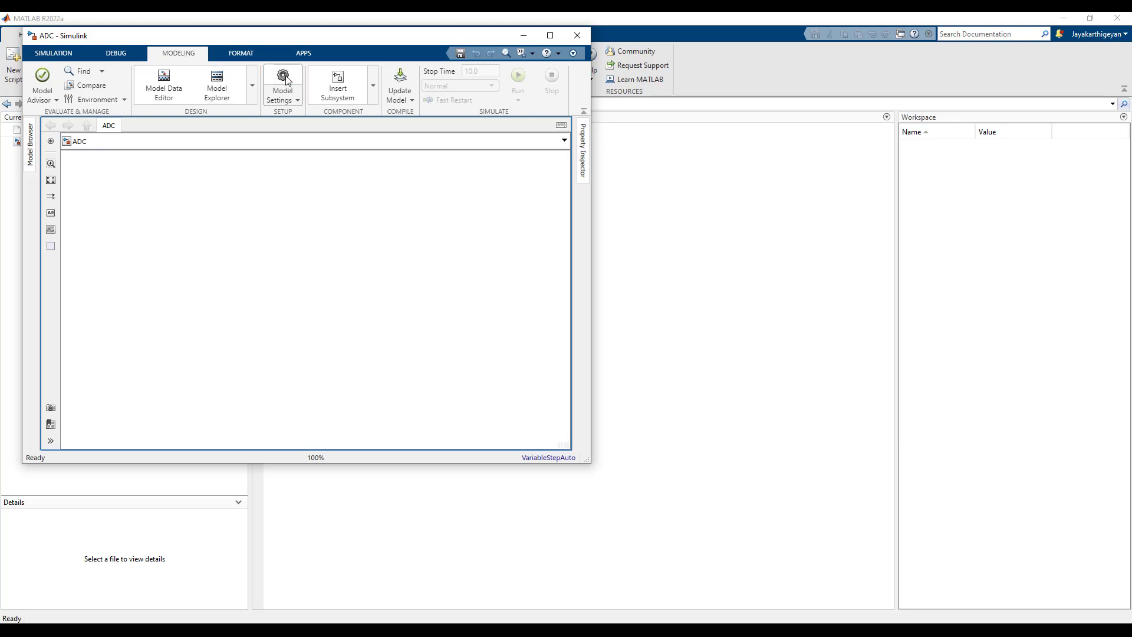
# - In Model Settings choose STM32 Nucleo F401RE and show the External mode target settings
pyautogui.click(282, 85)
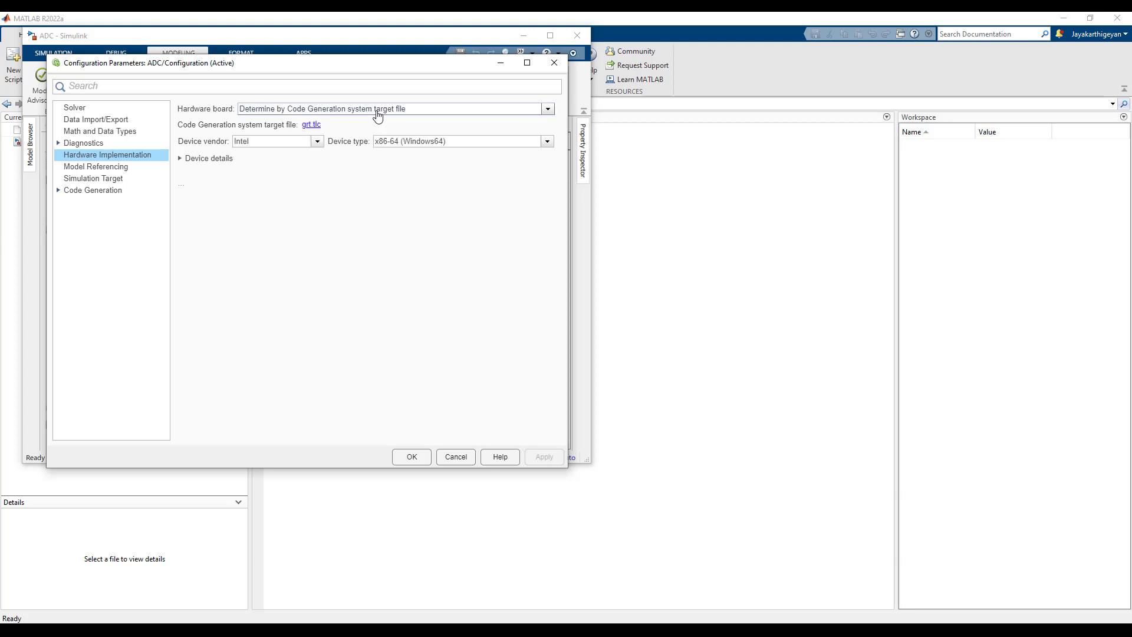
pyautogui.click(546, 108)
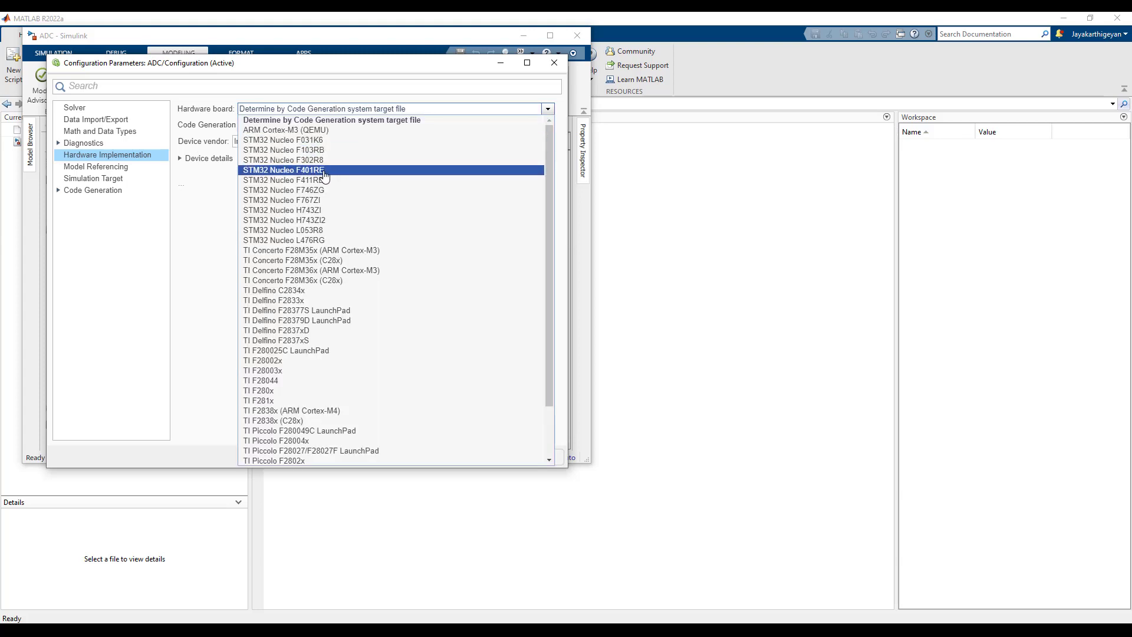
pyautogui.click(284, 170)
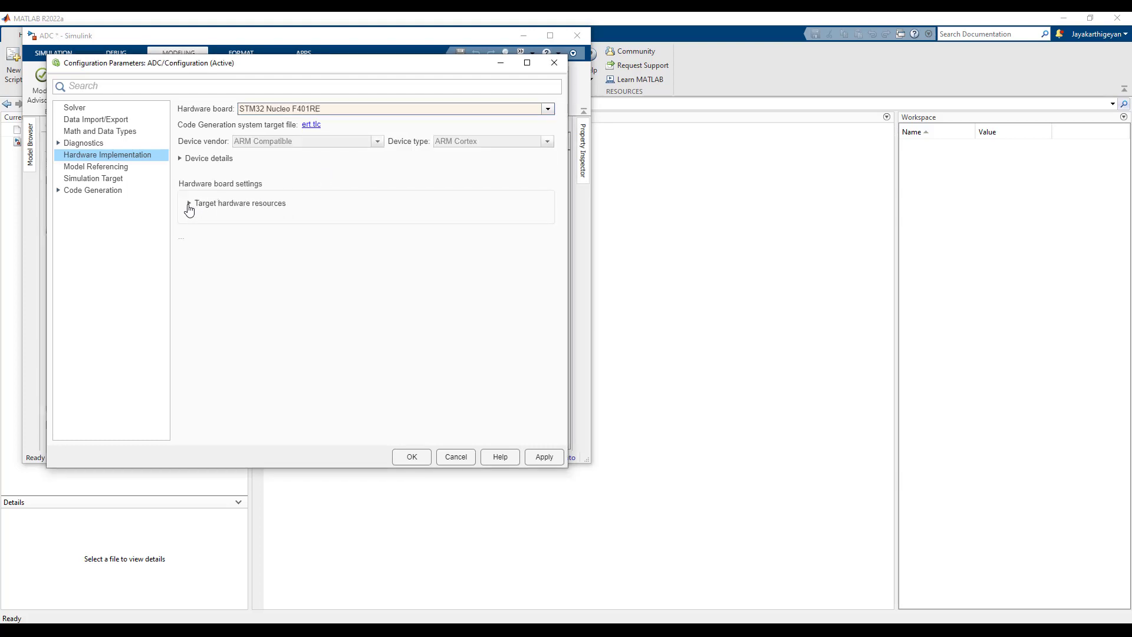
pyautogui.click(189, 203)
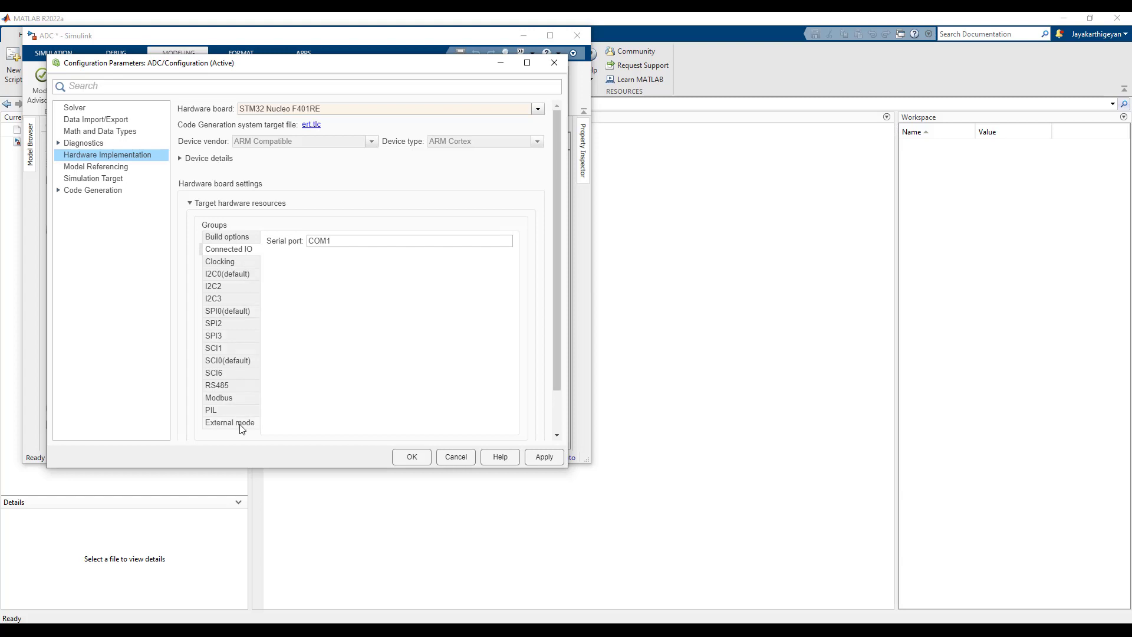
pyautogui.click(230, 422)
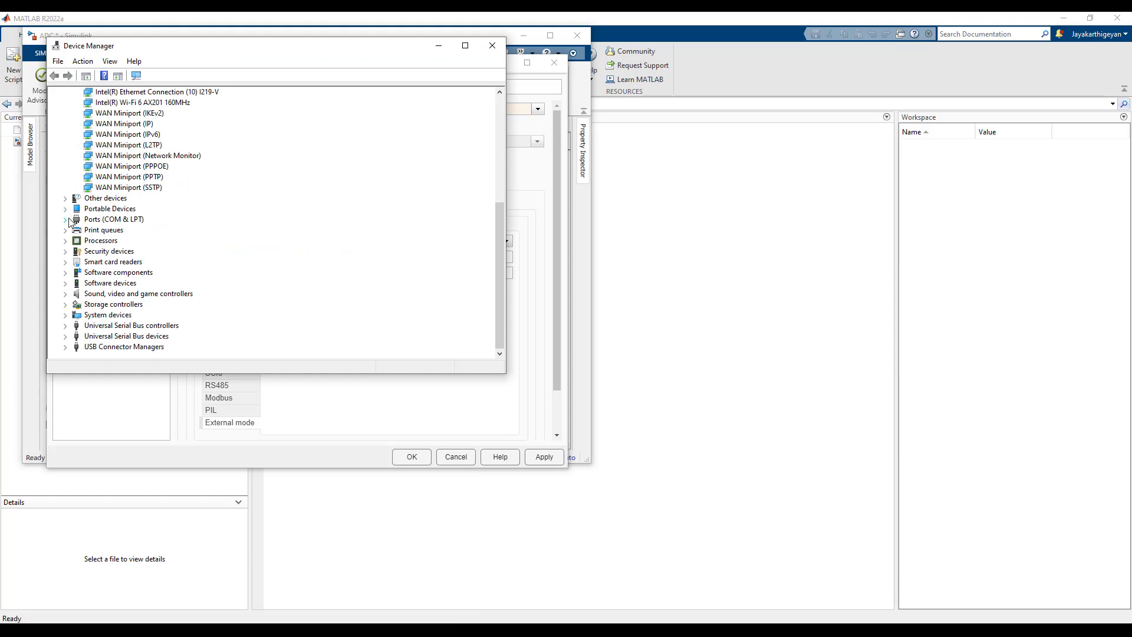
# - Expand Ports to read the STLink virtual COM port (COM4), then close Device Manager
pyautogui.click(65, 219)
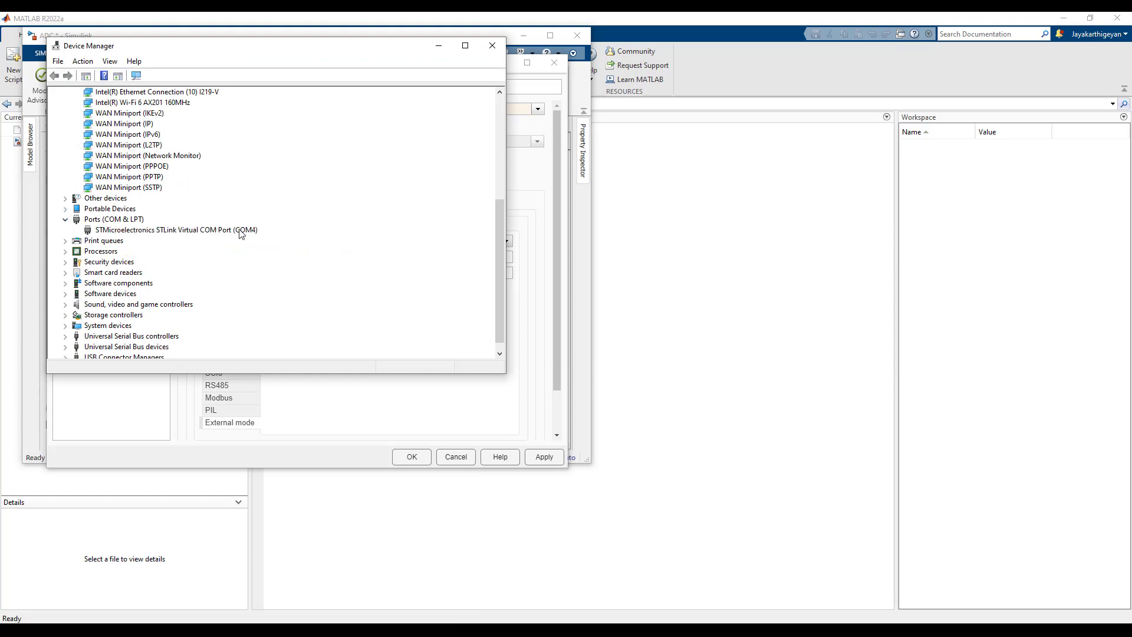
pyautogui.click(176, 229)
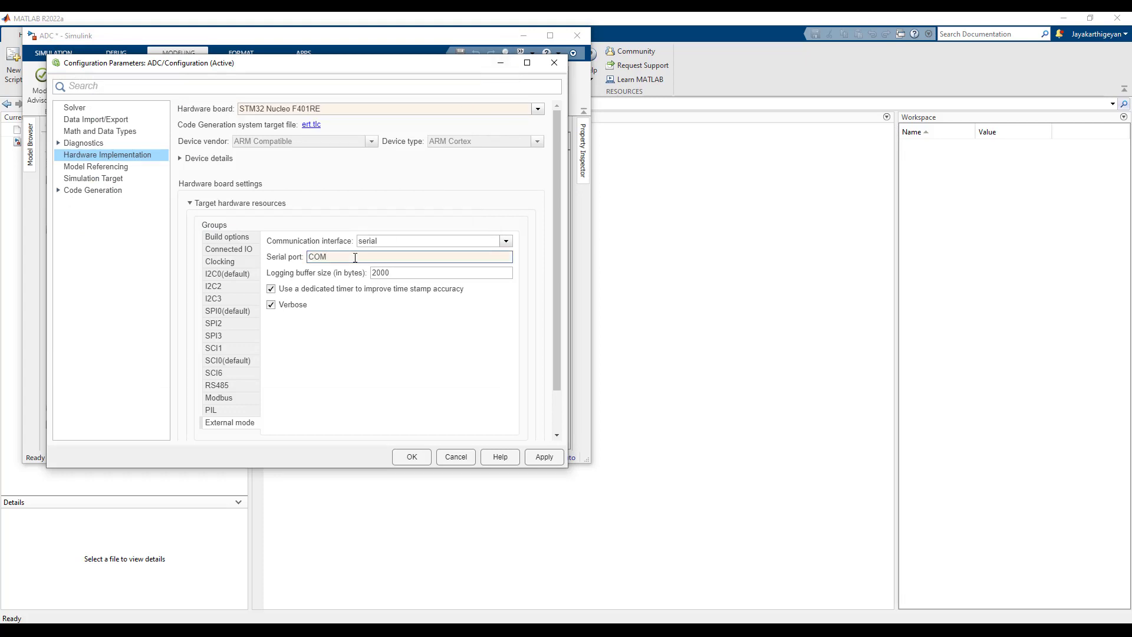
# - Set the external mode serial port to COM4 and confirm with OK
pyautogui.write('4')
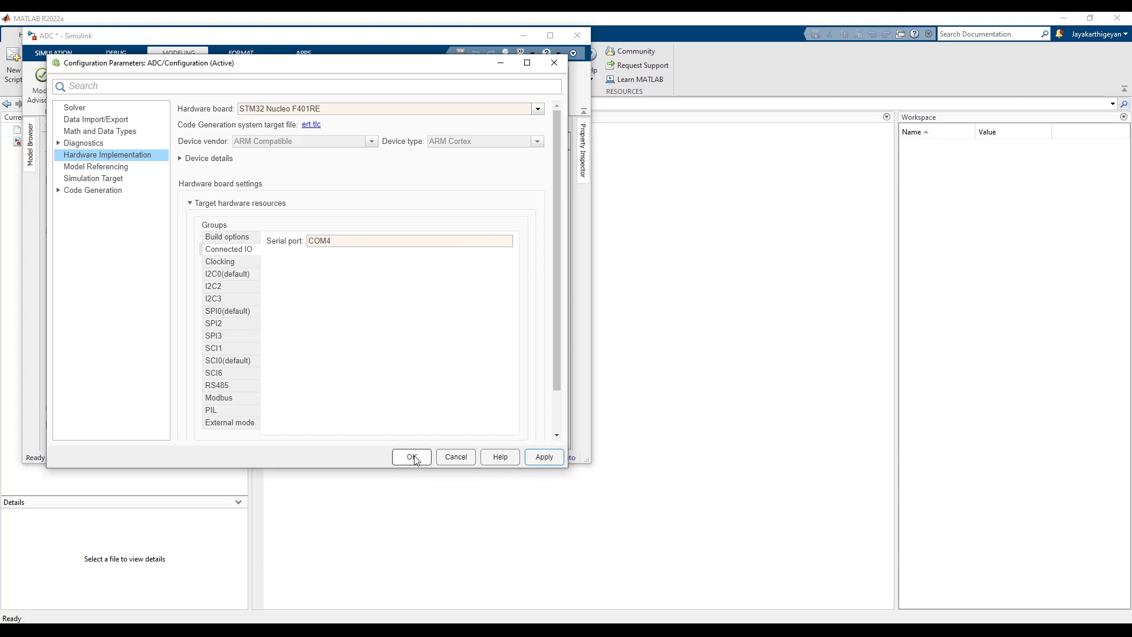
pyautogui.click(411, 456)
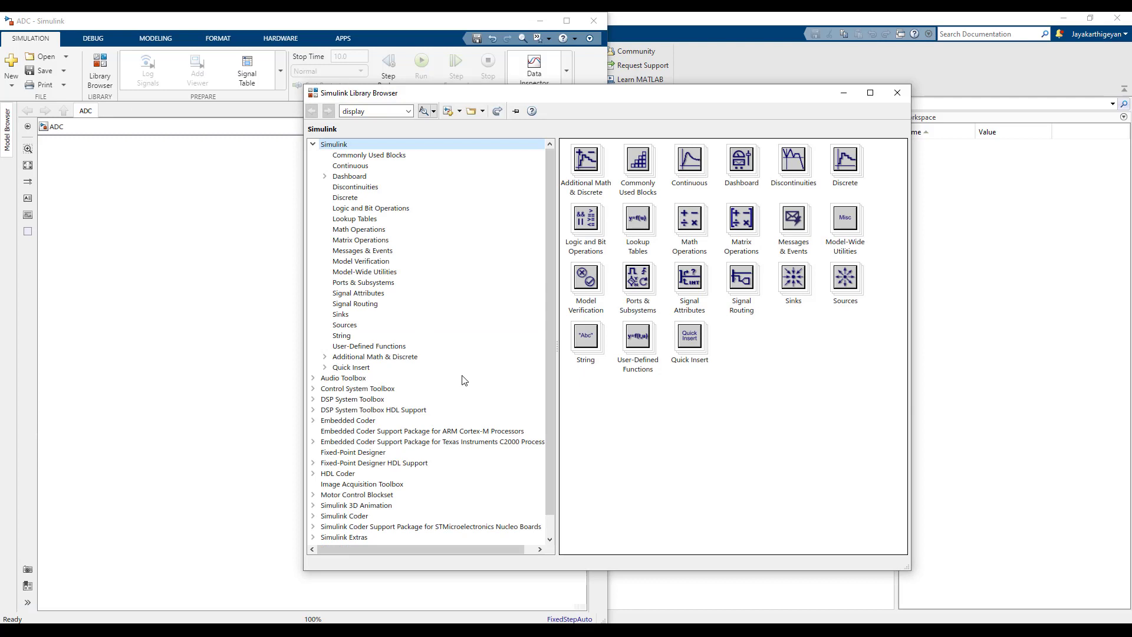
# - Drag Analog Input from Nucleo Boards Common into the model and open its Help
pyautogui.click(347, 516)
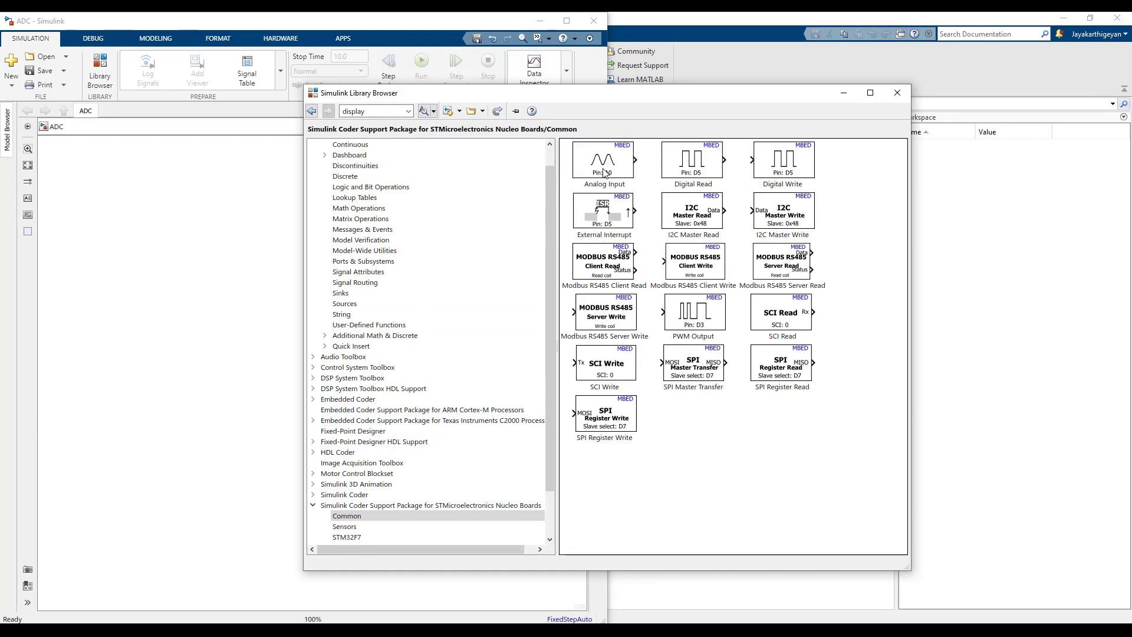
pyautogui.moveTo(604, 161); pyautogui.dragTo(168, 287)
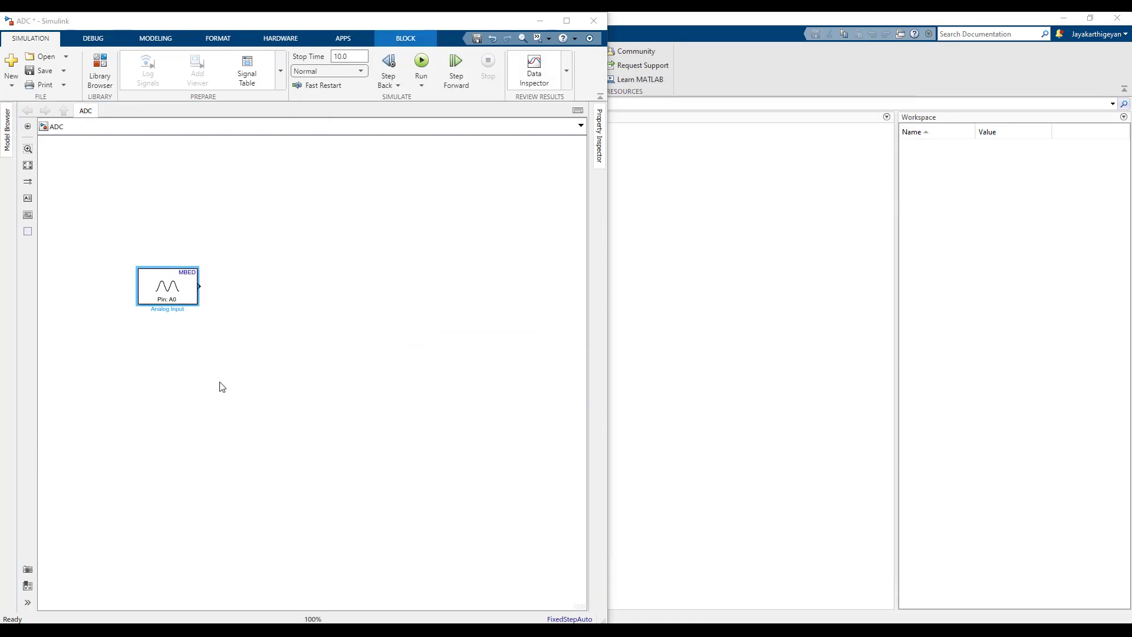
pyautogui.doubleClick(167, 286)
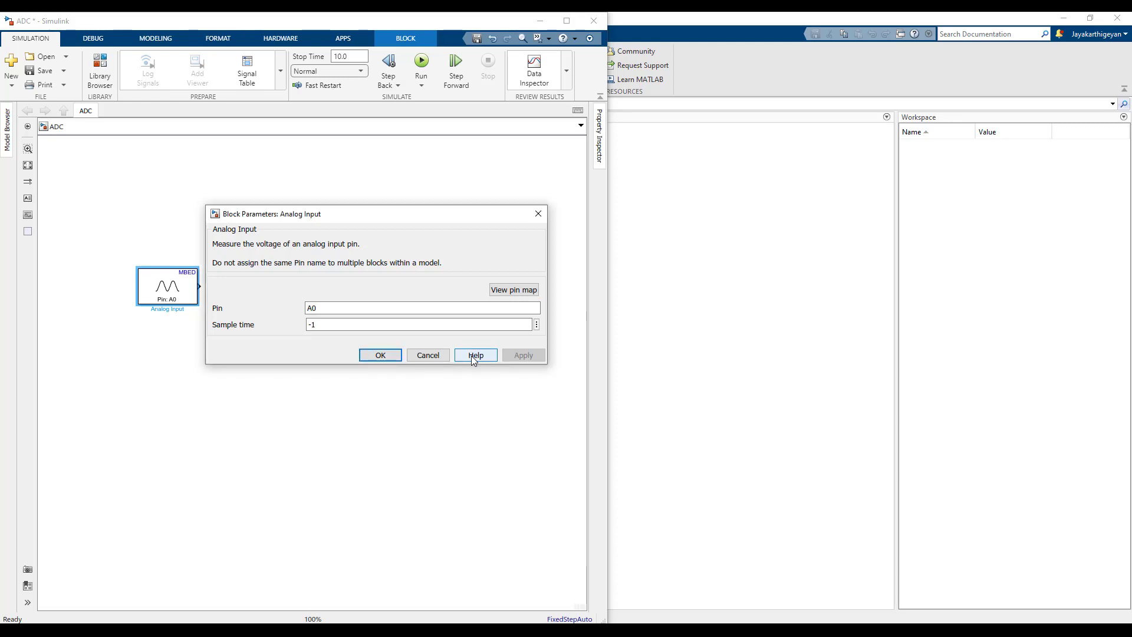
pyautogui.click(475, 354)
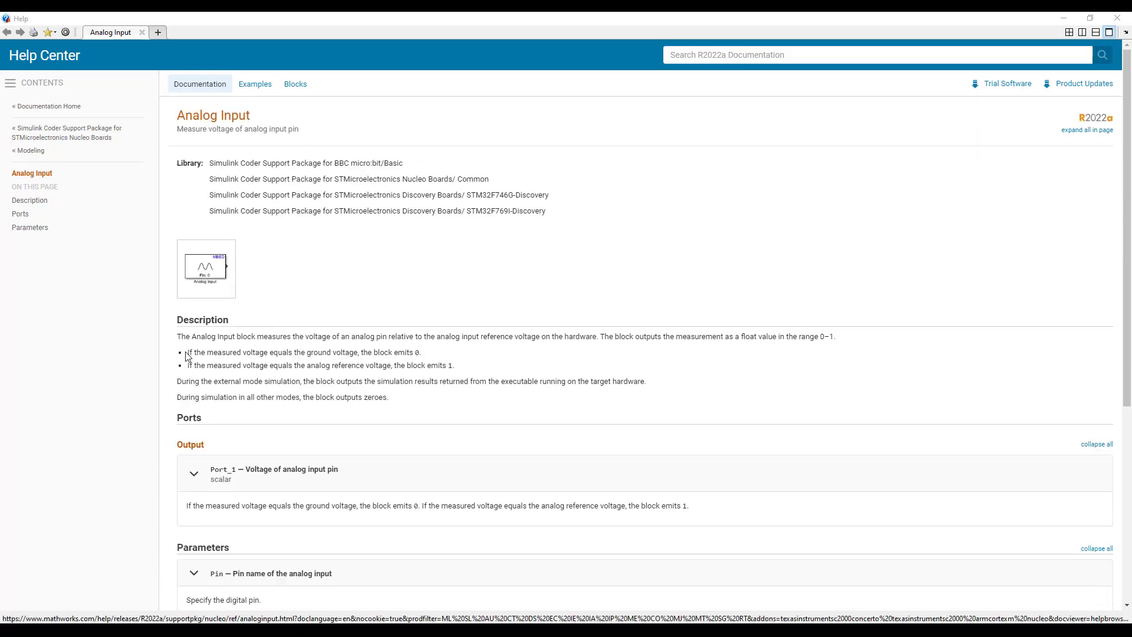
# - Highlight the help sentence about ground voltage giving 0, then close the documentation
pyautogui.tripleClick(303, 353)
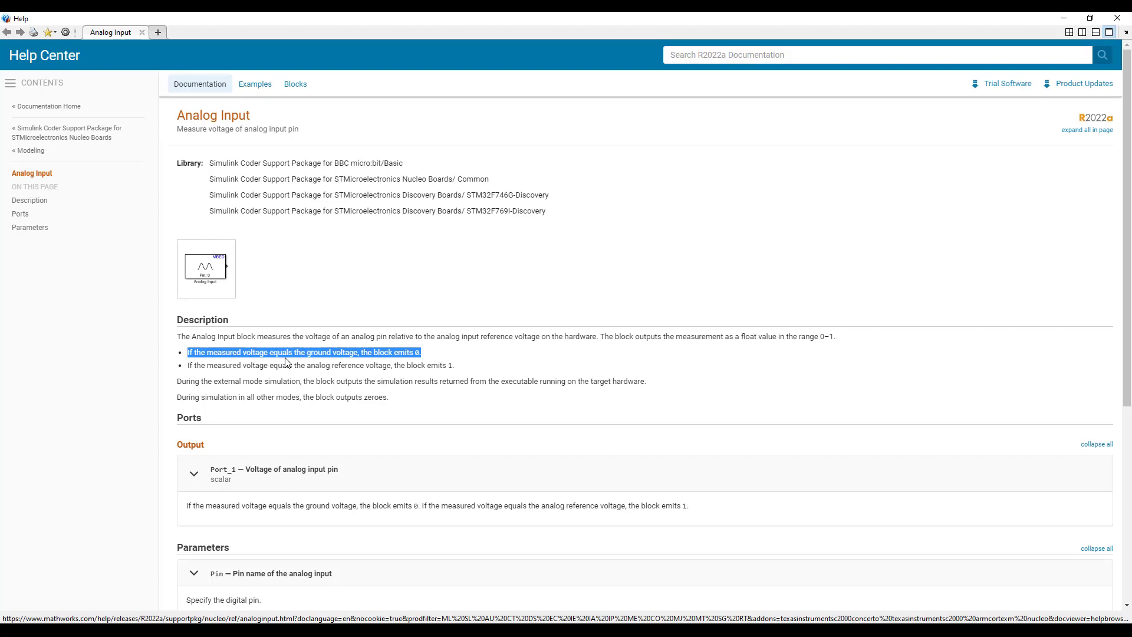
pyautogui.moveTo(188, 372)
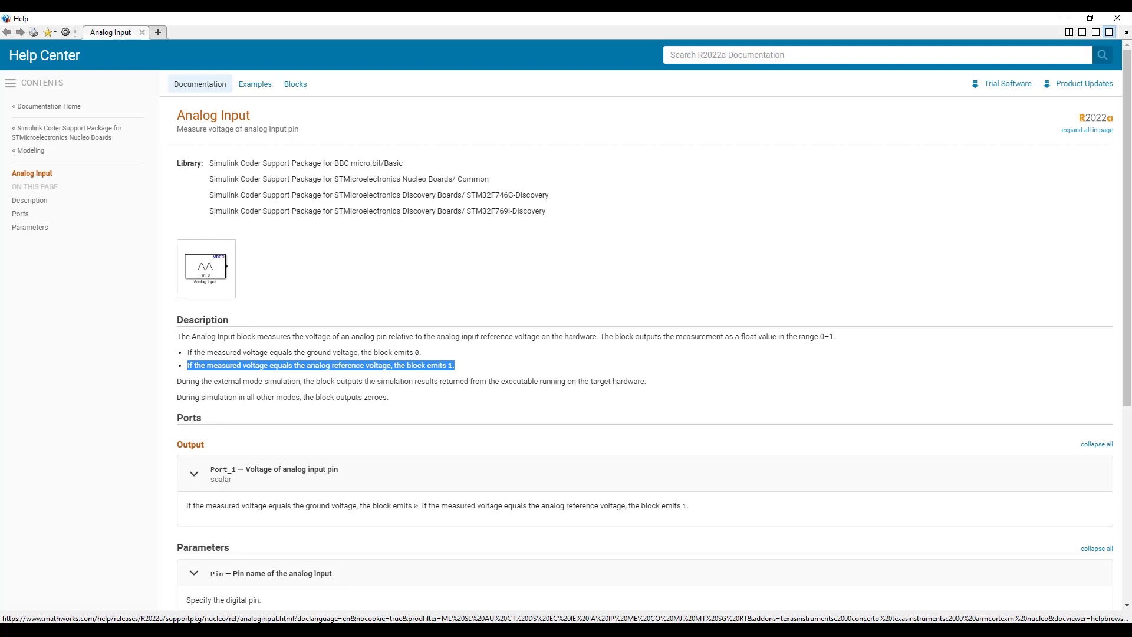
pyautogui.click(1096, 443)
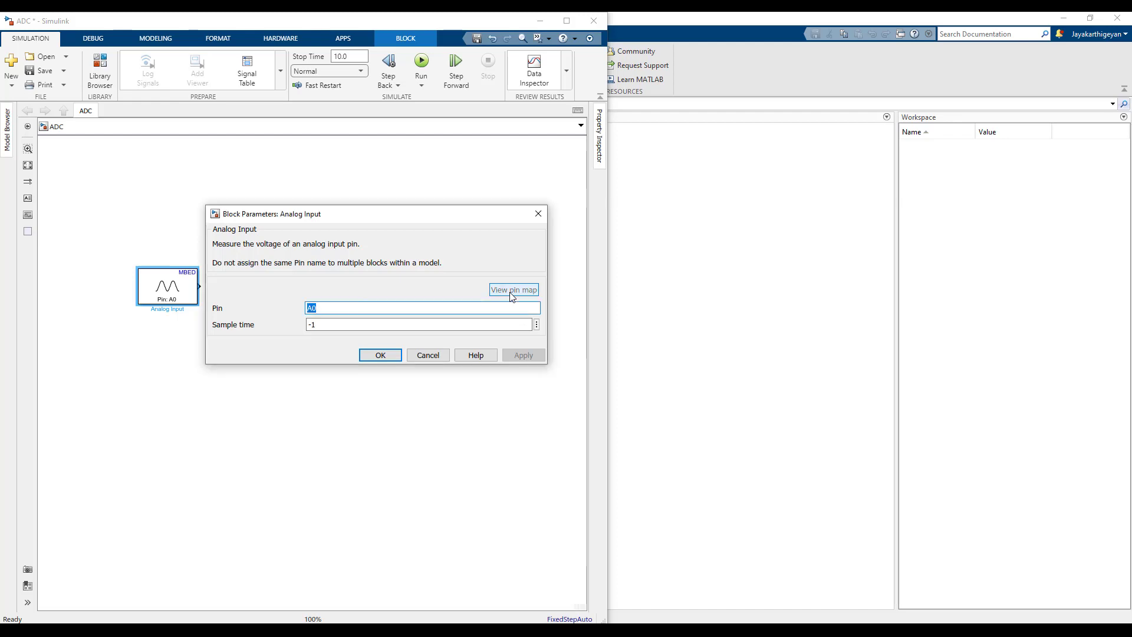
pyautogui.click(513, 290)
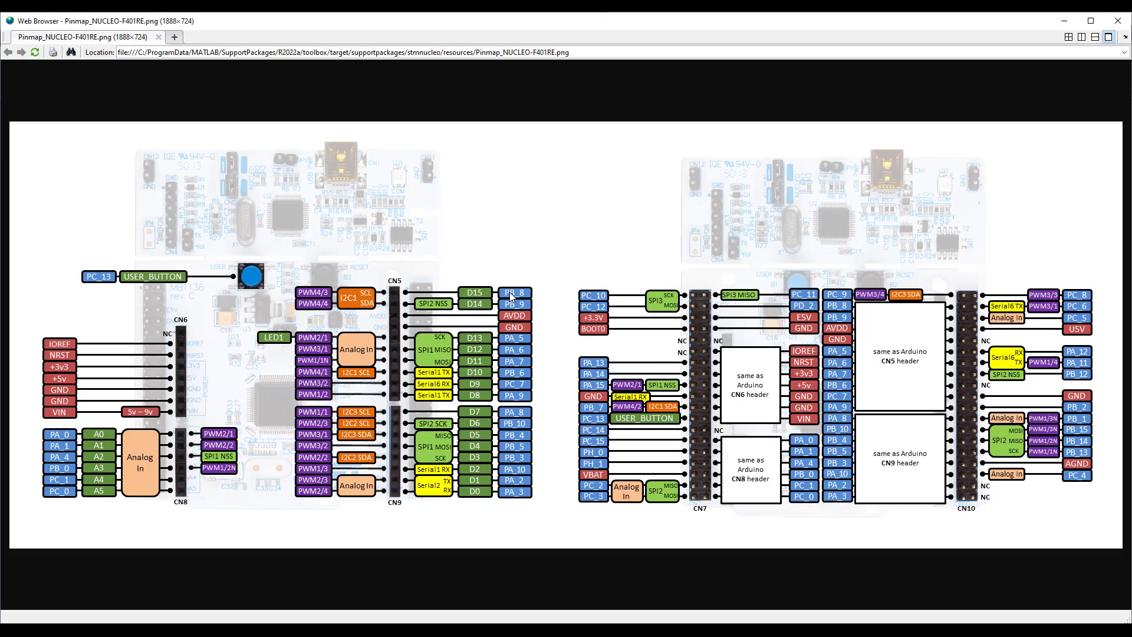
pyautogui.moveTo(68, 431)
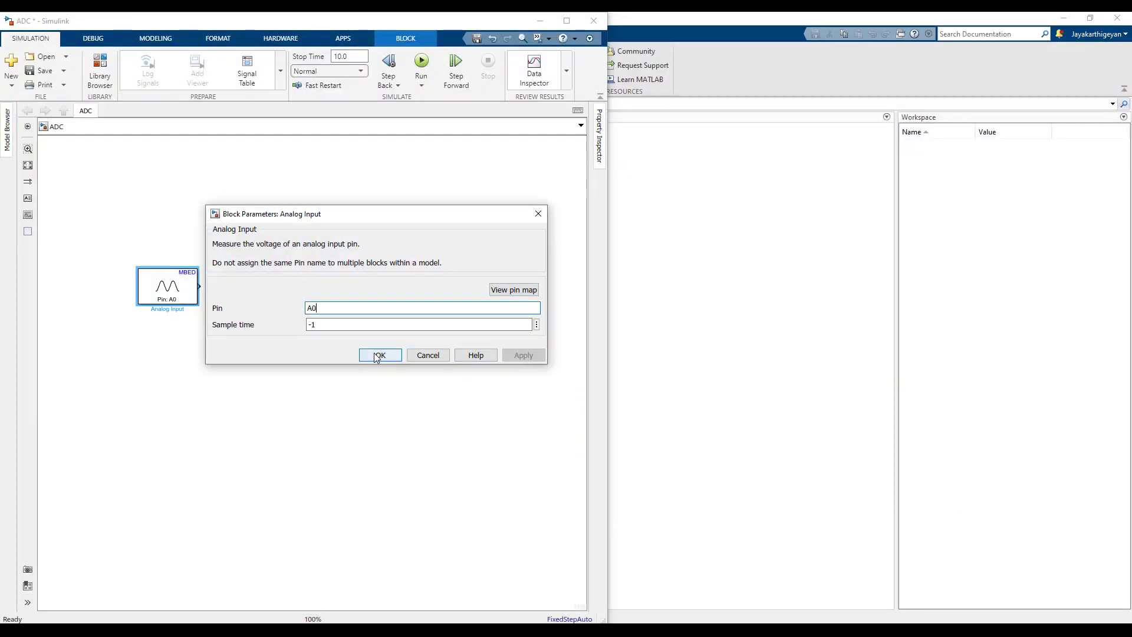
# - Confirm the Analog Input settings and drag a Display block into the ADC model
pyautogui.click(100, 70)
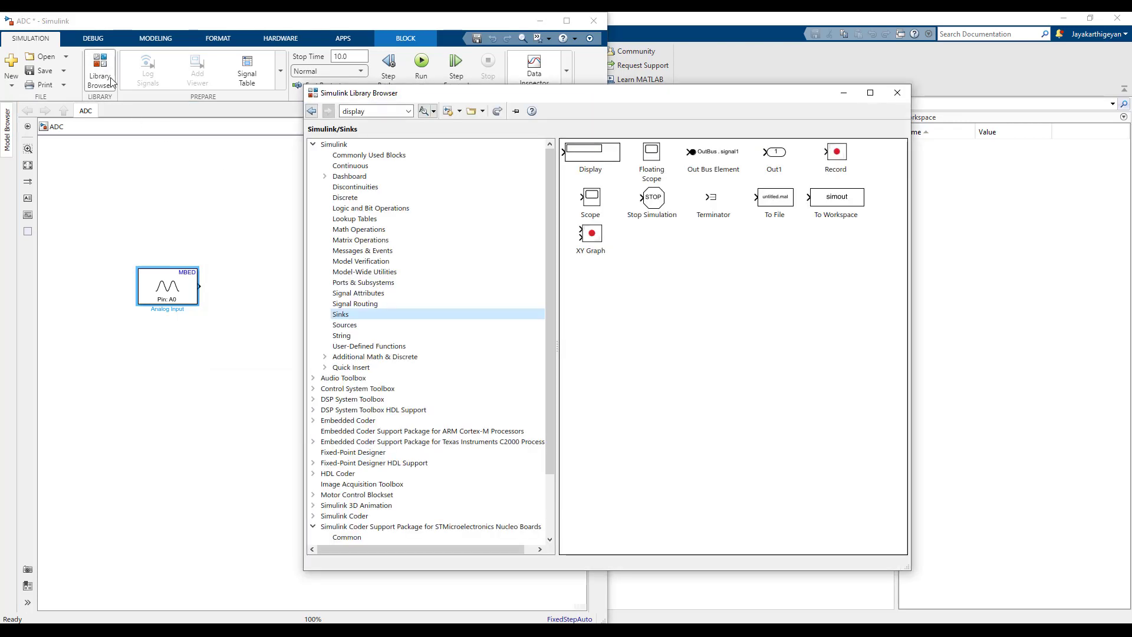
pyautogui.moveTo(591, 151); pyautogui.dragTo(258, 291)
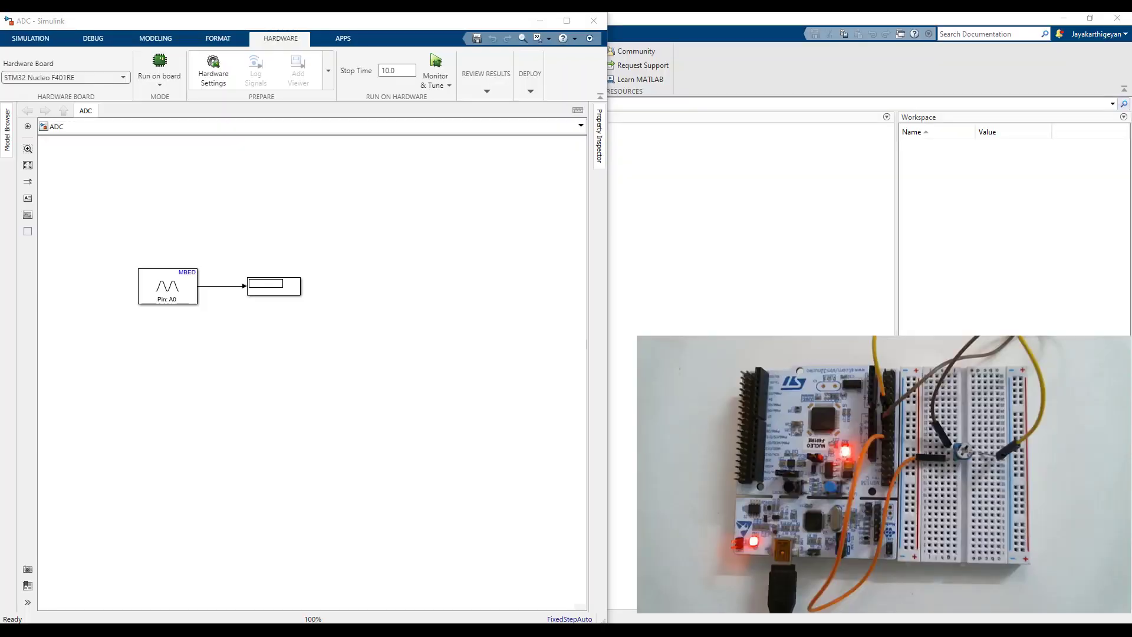
# - Run the model in Connected IO mode, stop it, and open the signal line's logging options
pyautogui.click(159, 65)
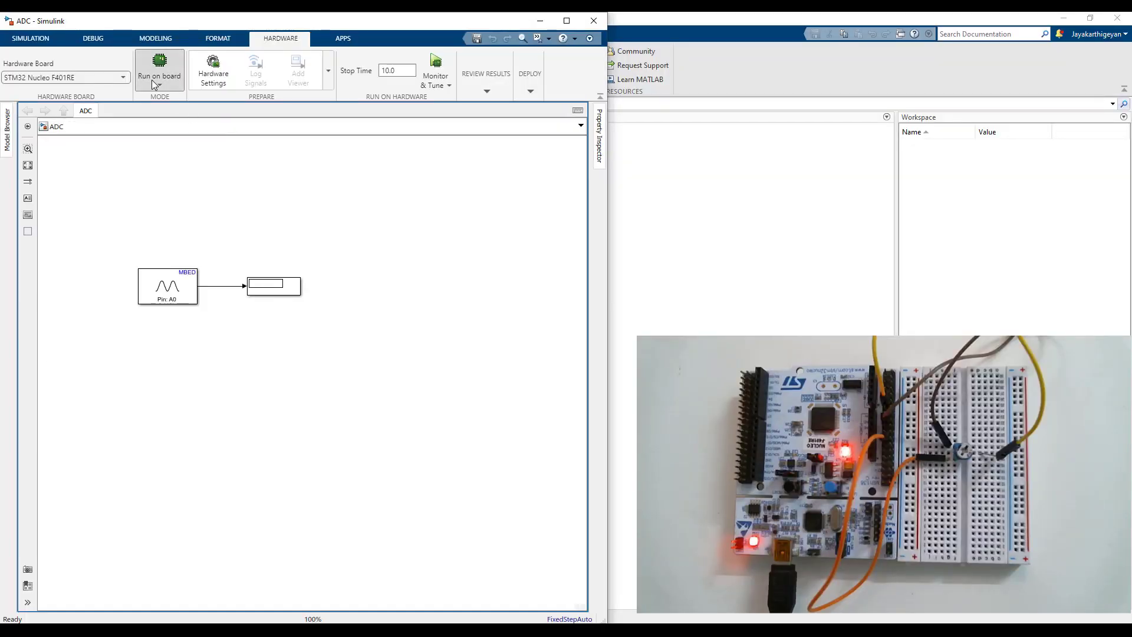
pyautogui.click(159, 71)
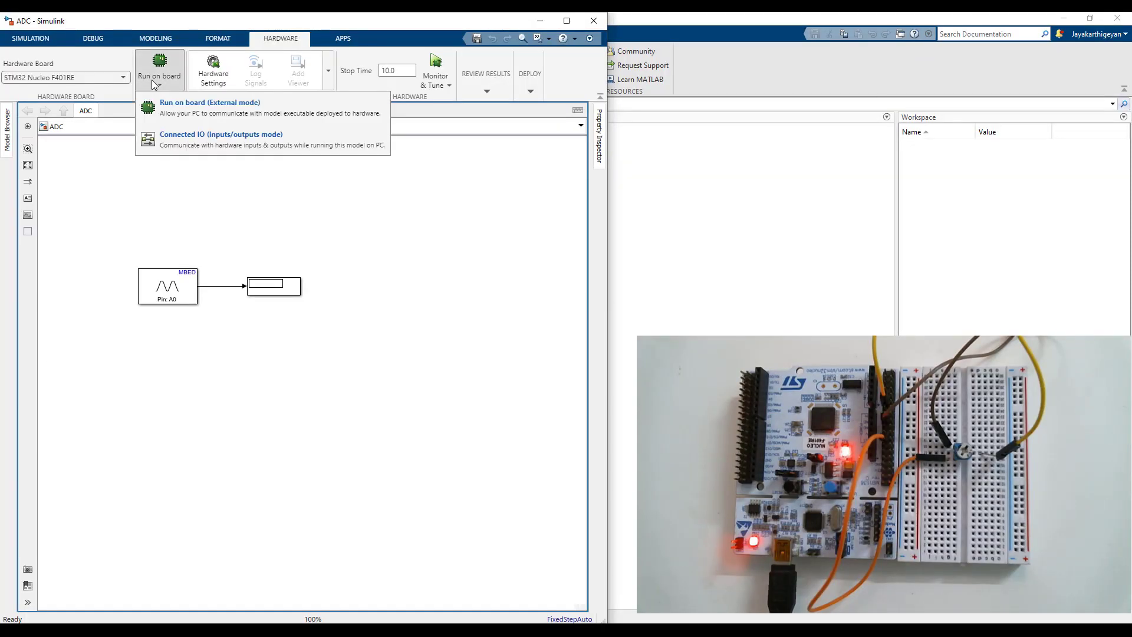
pyautogui.moveTo(186, 139)
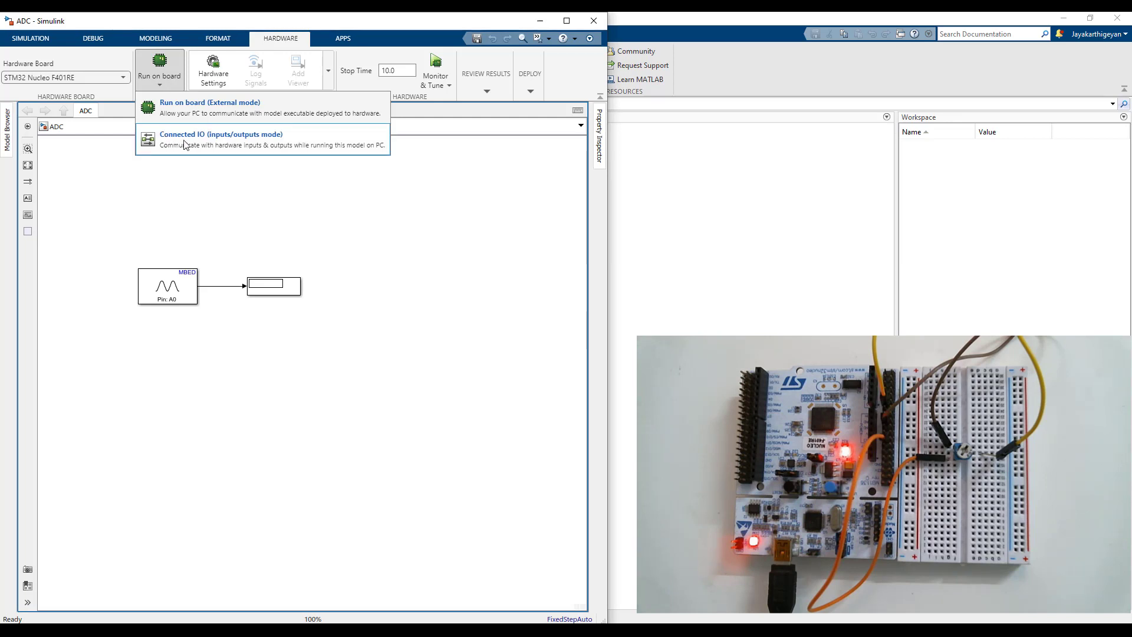
pyautogui.click(220, 138)
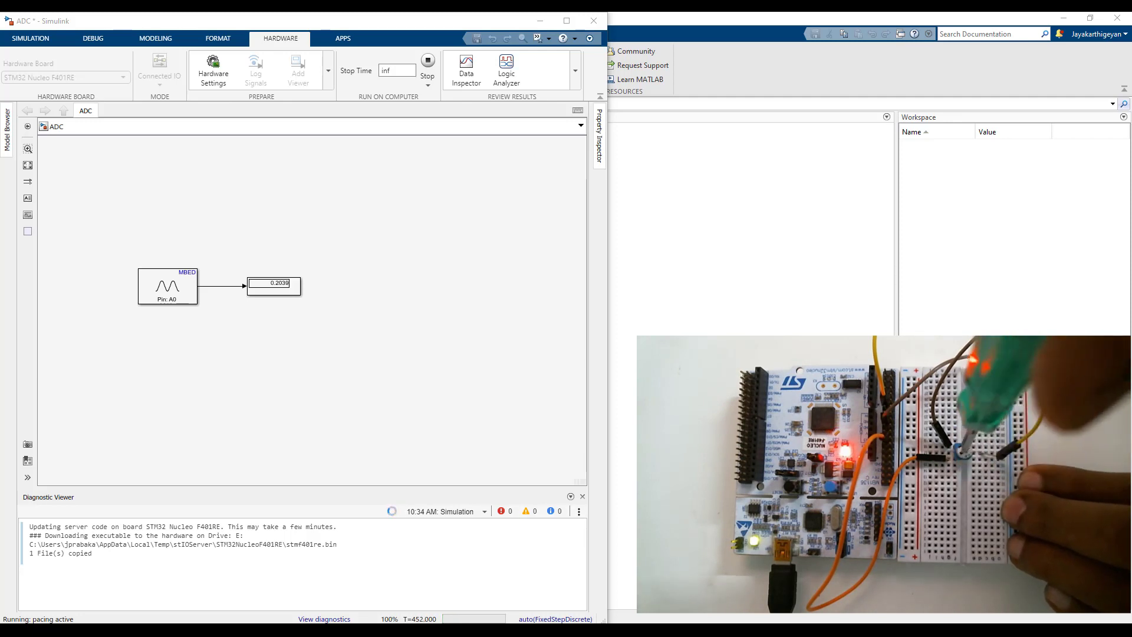
pyautogui.click(426, 64)
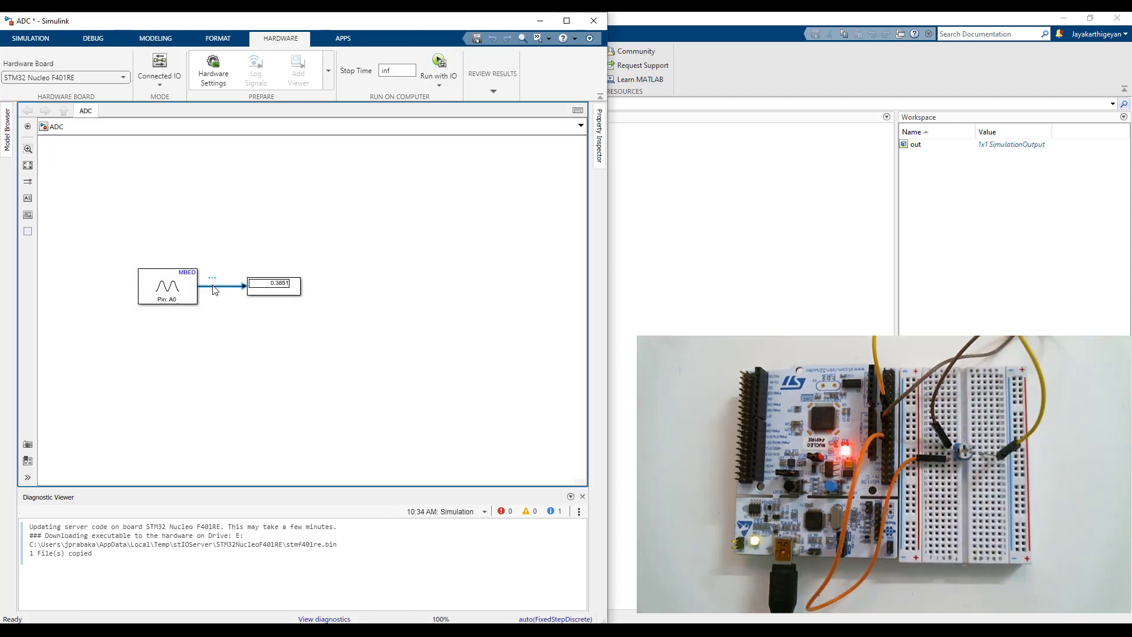
pyautogui.rightClick(220, 283)
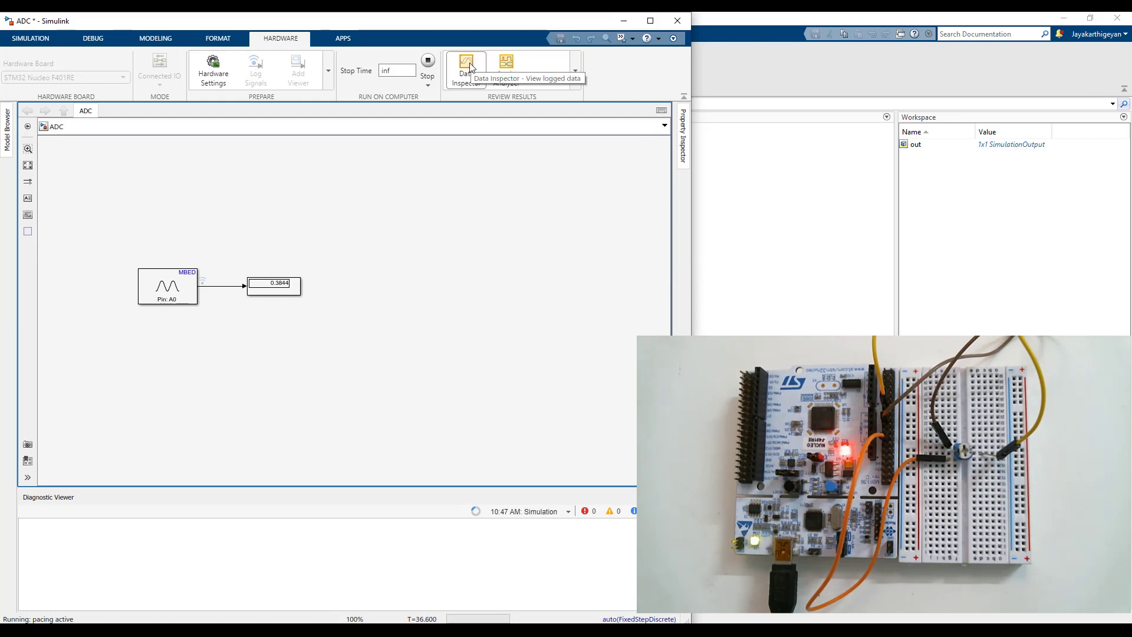
# - Open the Data Inspector to plot the logged Analog Input:1 (pin A0) signal
pyautogui.click(466, 69)
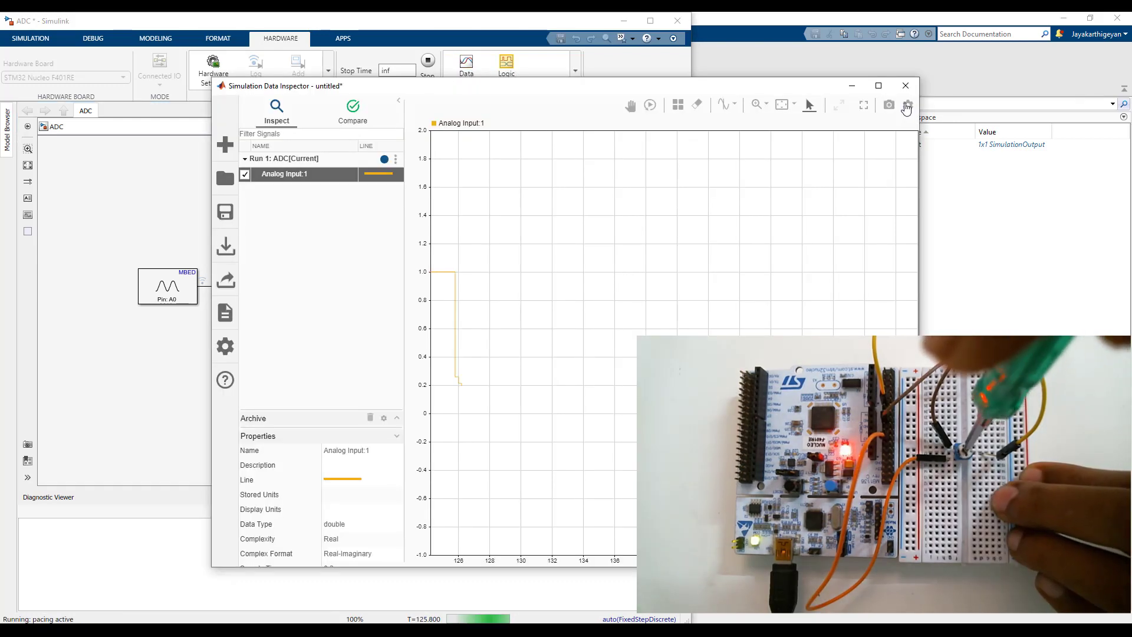